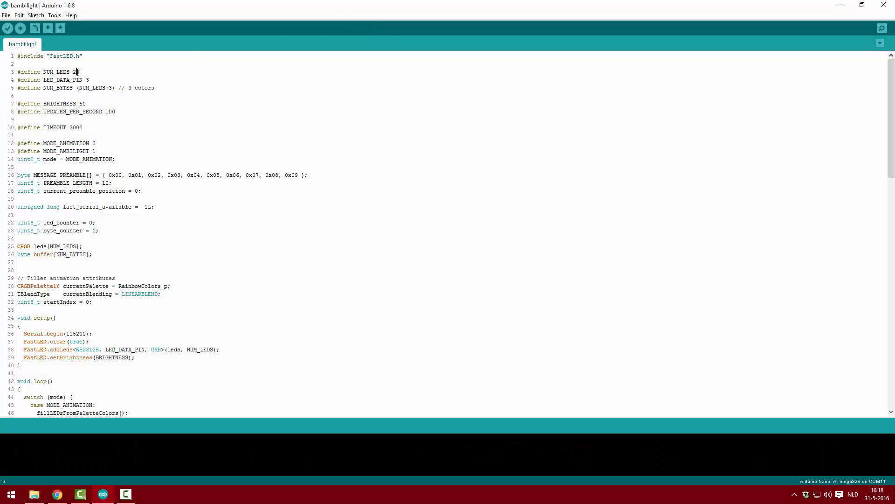
Step: Set NUM_LEDS to 38 and change BRIGHTNESS from 50 to 100 in the bambilight sketch
key("backspace")
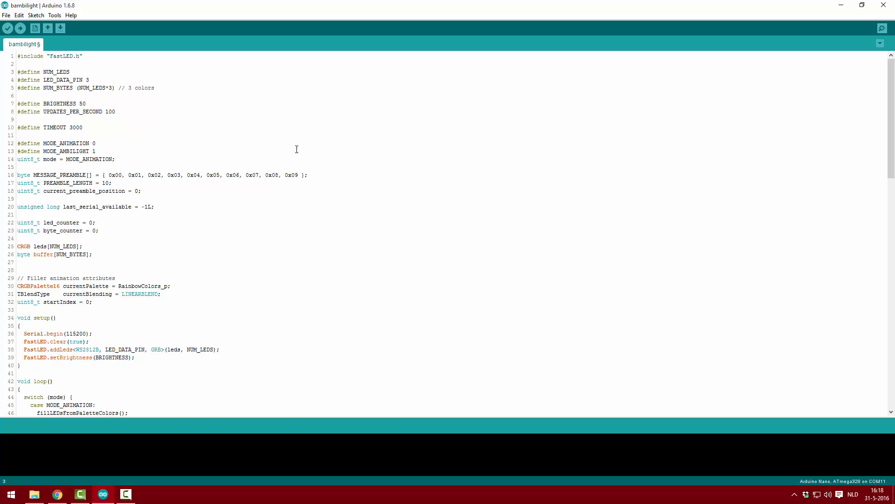
type("38")
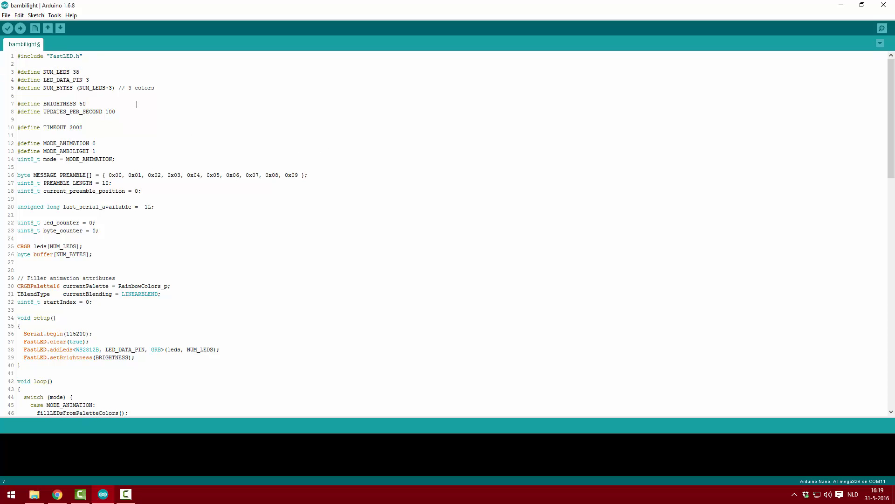
type("100")
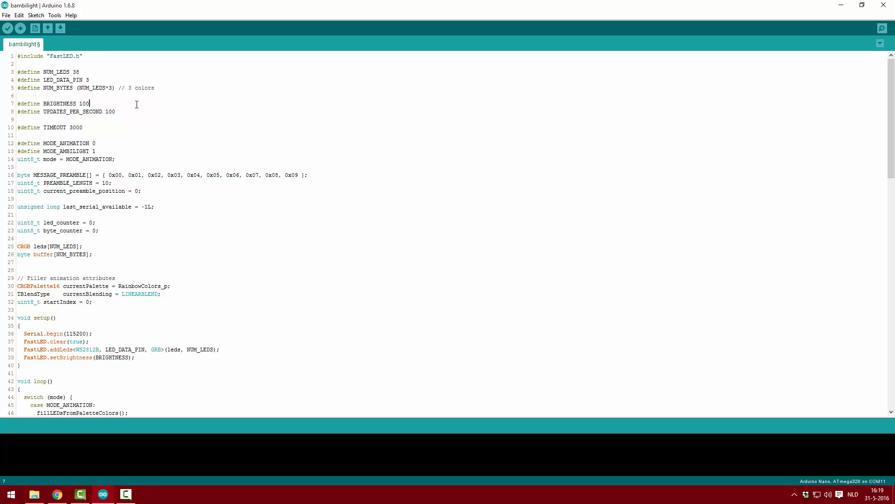
left_click(154, 136)
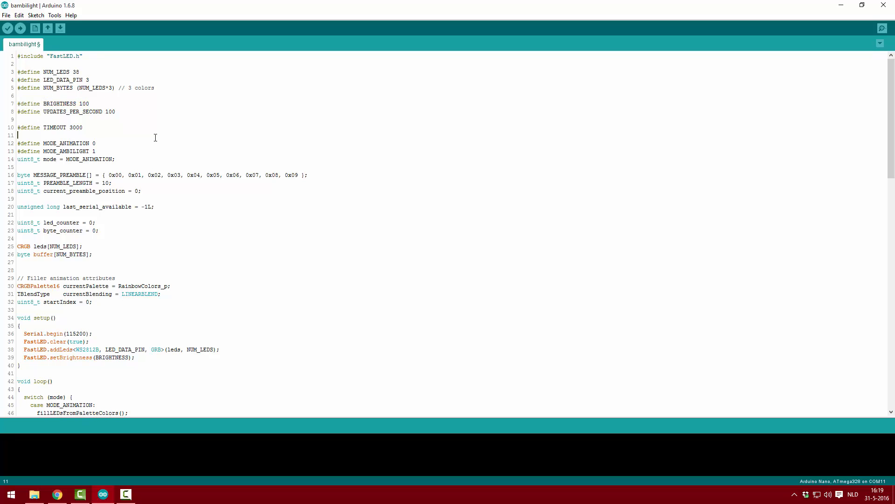
mouse_move(325, 238)
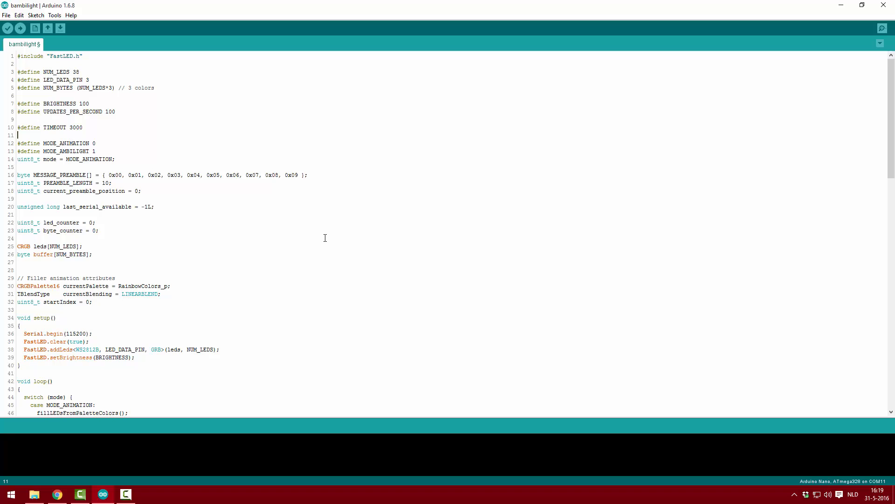
Step: Remove the 'byte blue = buffer[byte_counter++];' line from the while loop in processIncomingData
scroll("down", 3)
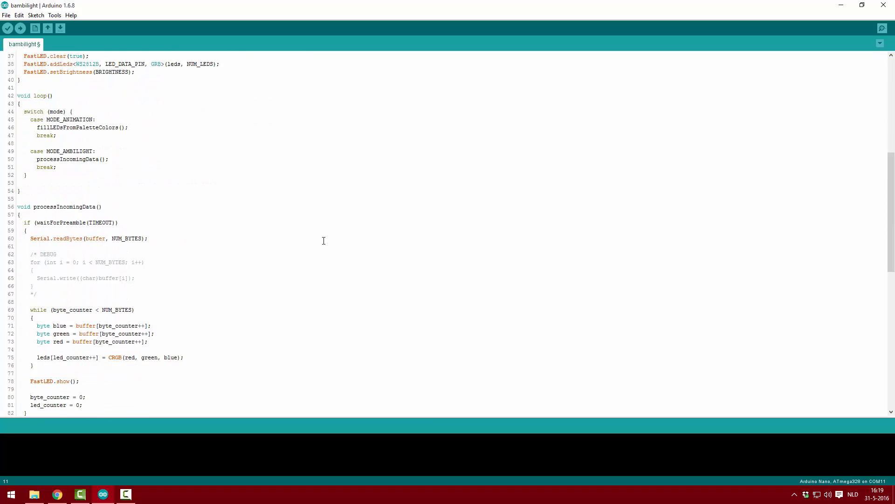
scroll("down", 3)
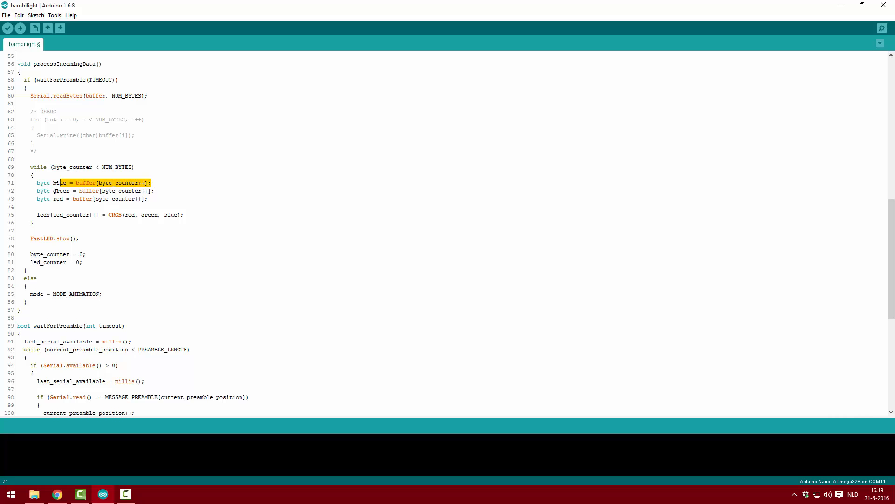
key("Delete")
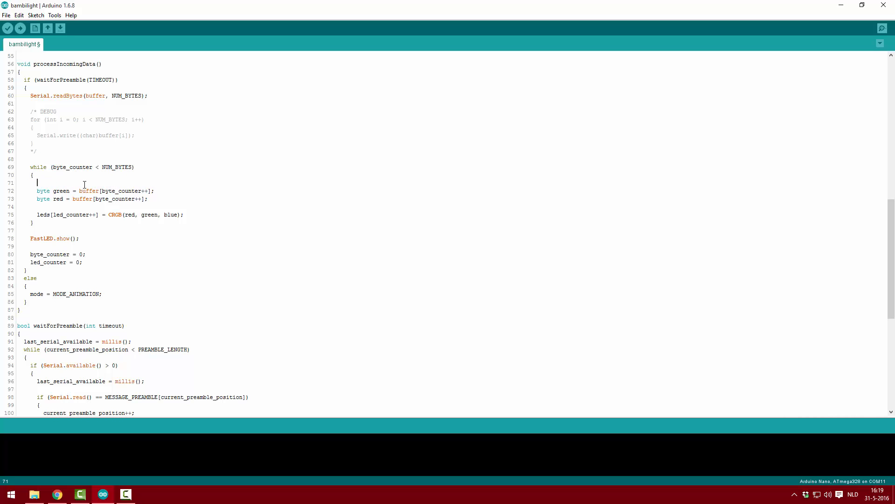